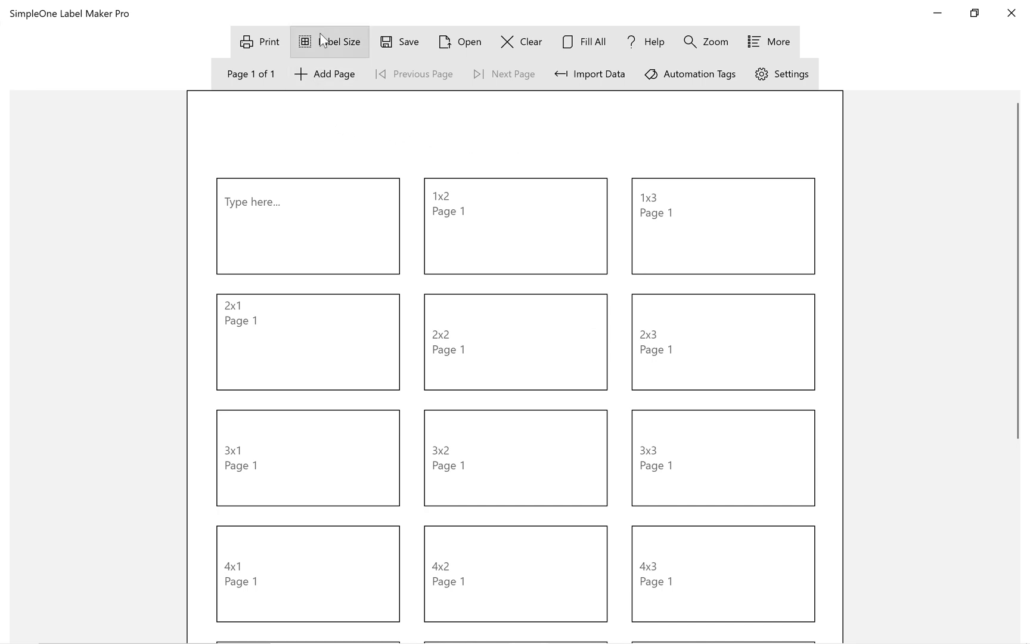
Apply the 'Label - 18 Badge Labels Per Letter Sheet' template (2.375" x 1.25").
{"action": "left_click", "coordinate": [339, 41]}
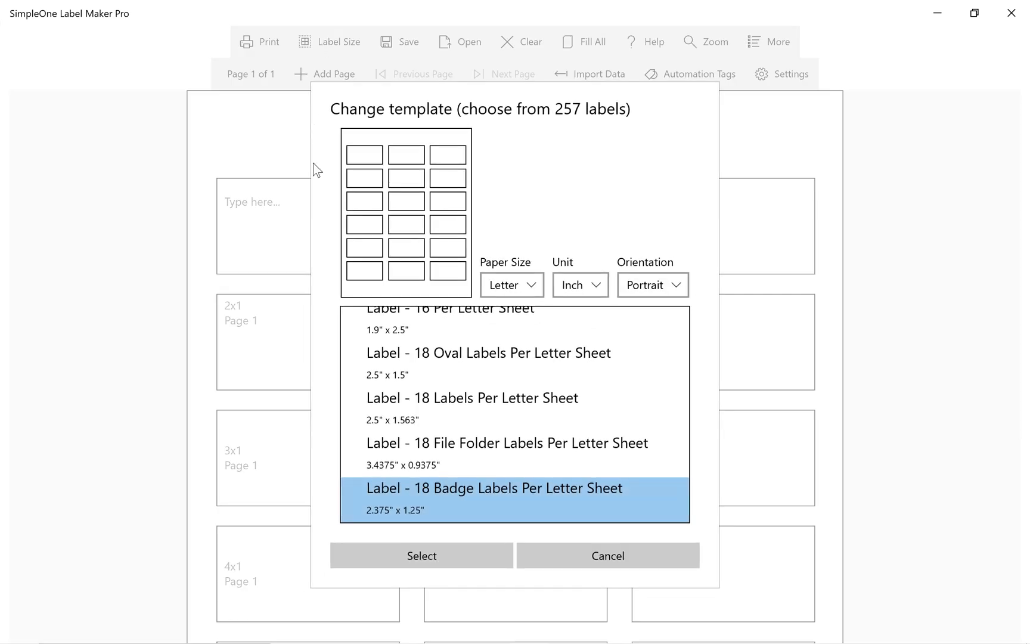
{"action": "mouse_move", "coordinate": [665, 495]}
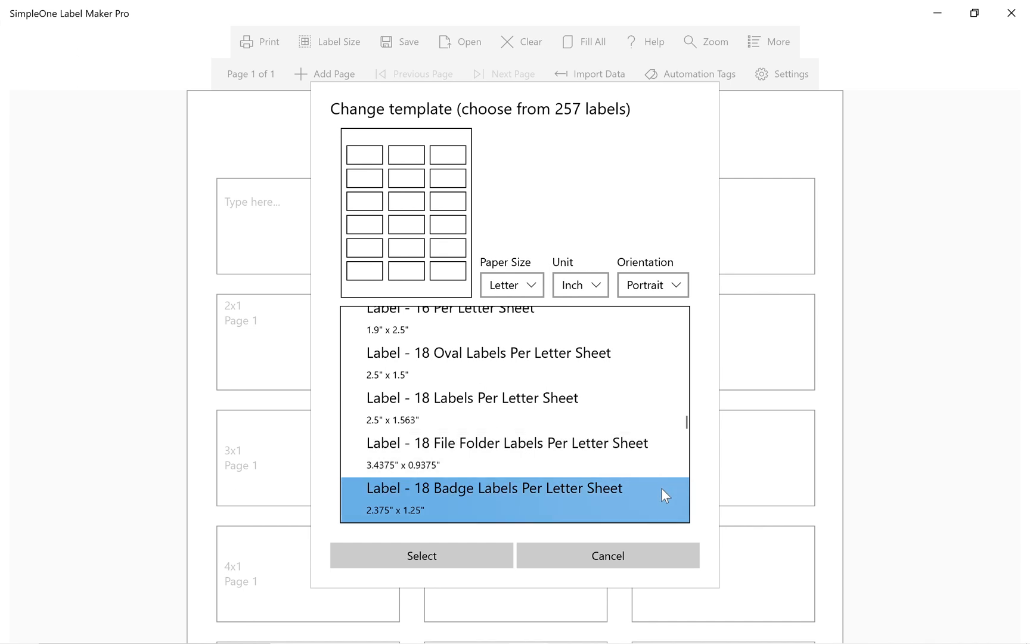
{"action": "scroll", "scroll_direction": "down", "scroll_amount": 3}
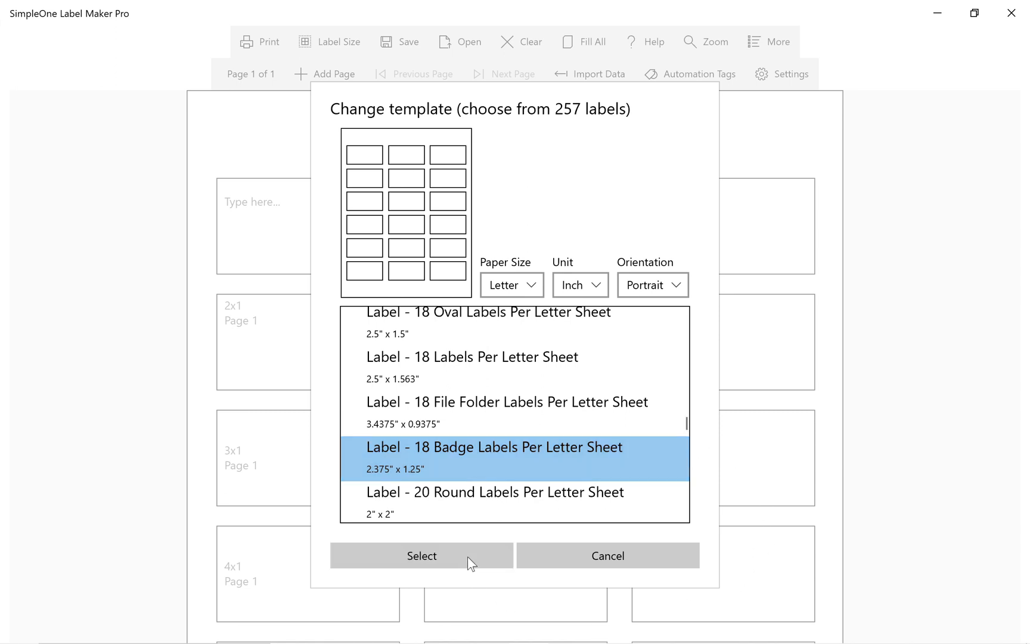
{"action": "left_click", "coordinate": [421, 555]}
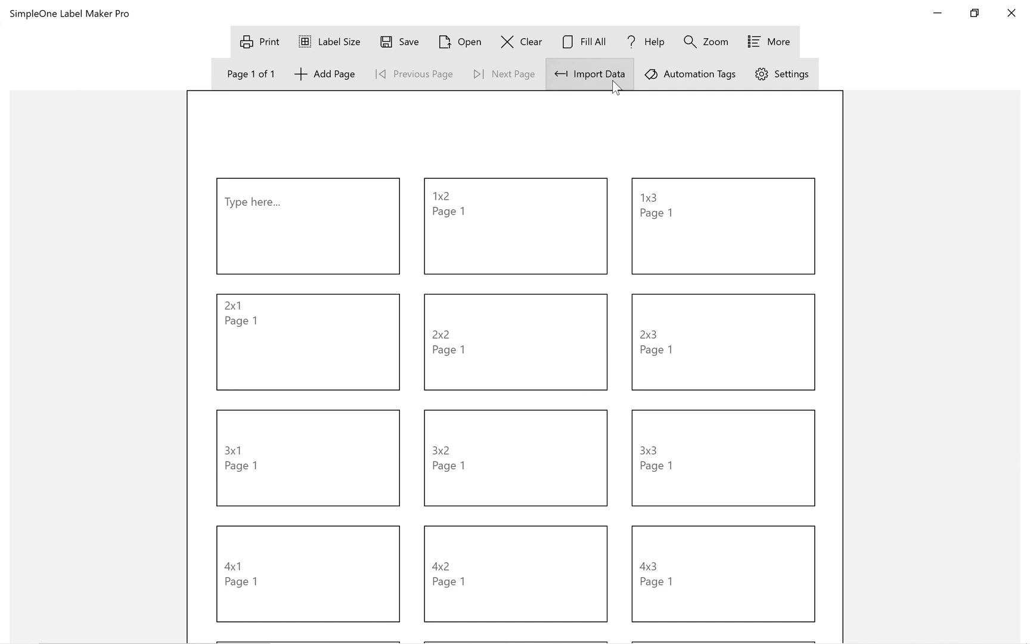
Import contacts_dummy.csv from the Desktop to show its 100-row preview.
{"action": "left_click", "coordinate": [598, 73]}
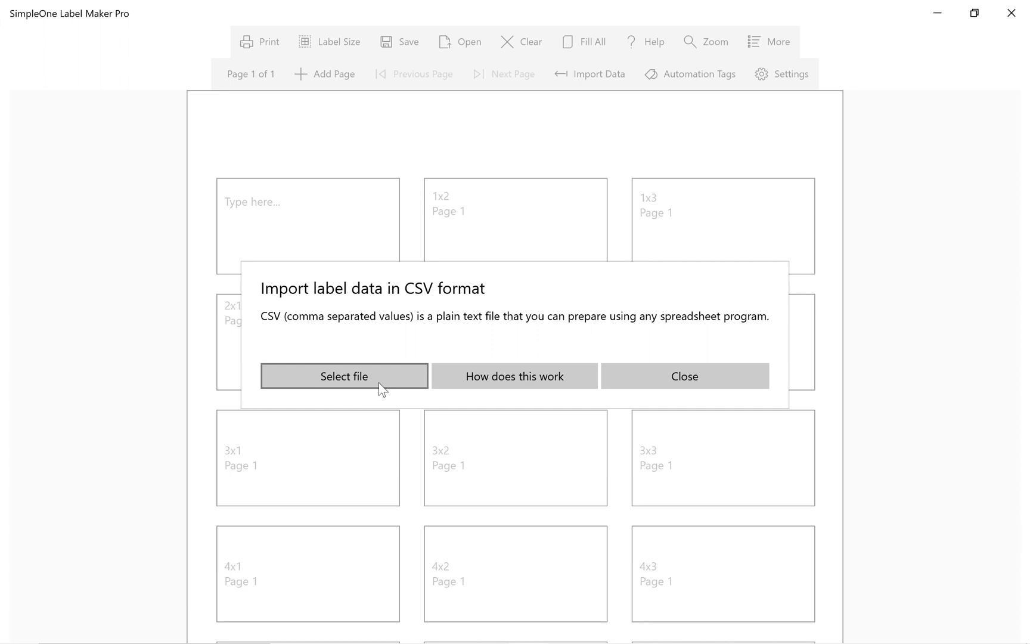
{"action": "left_click", "coordinate": [684, 375]}
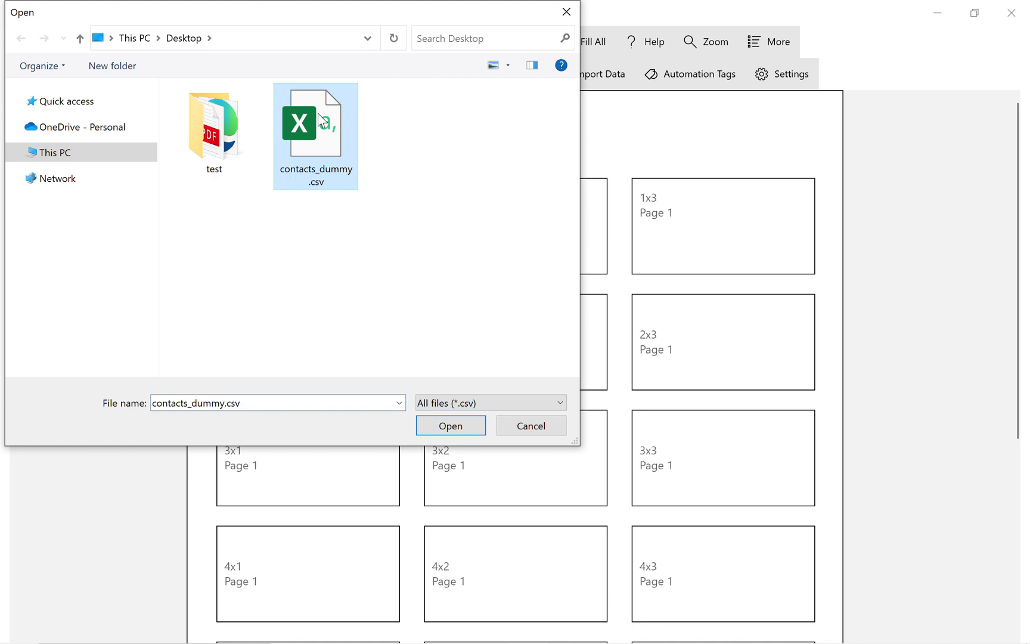
{"action": "left_click", "coordinate": [449, 426]}
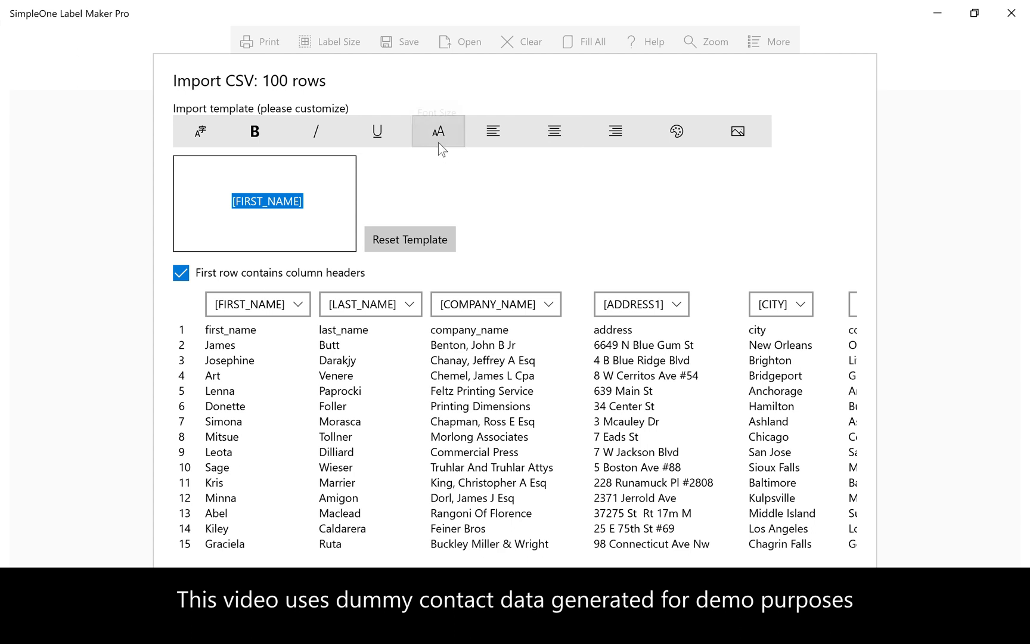
Enlarge [FIRST_NAME], add [#] on the line below, and import the contacts.
{"action": "left_click", "coordinate": [438, 131]}
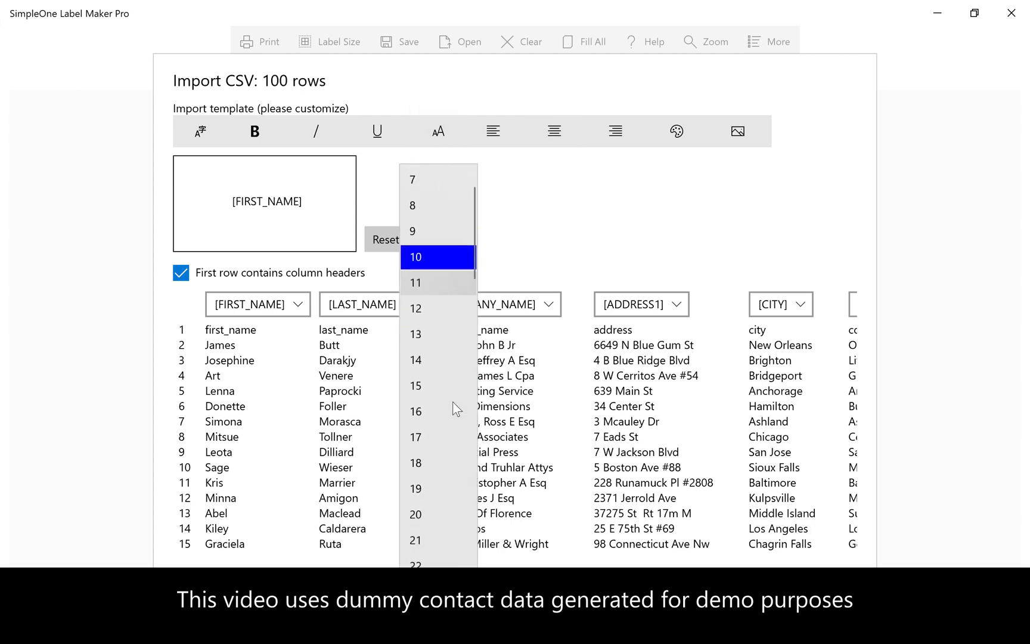
{"action": "scroll", "scroll_direction": "down", "scroll_amount": 3}
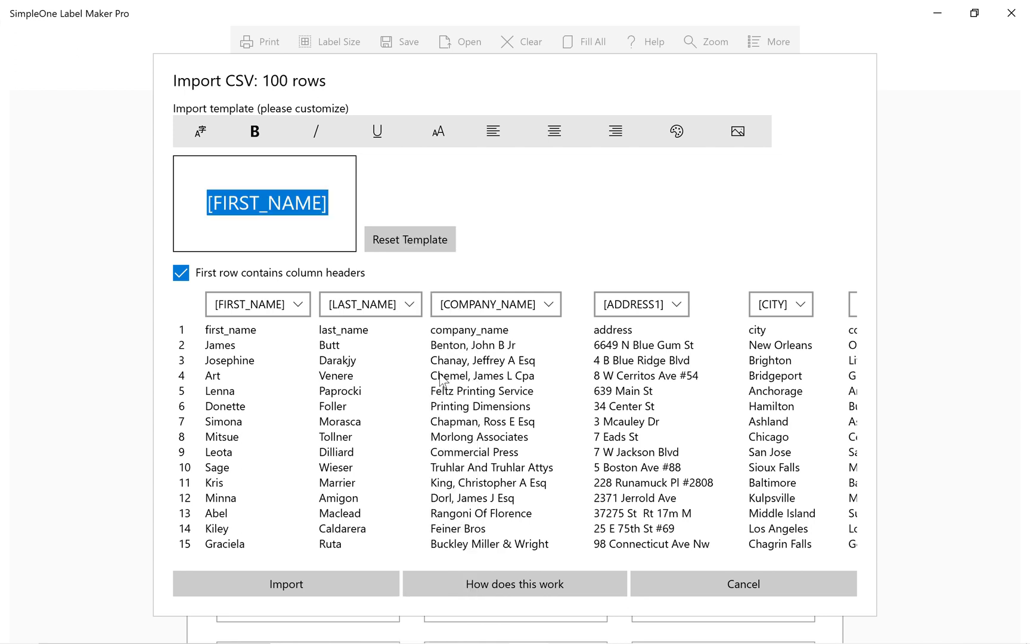
{"action": "mouse_move", "coordinate": [365, 461]}
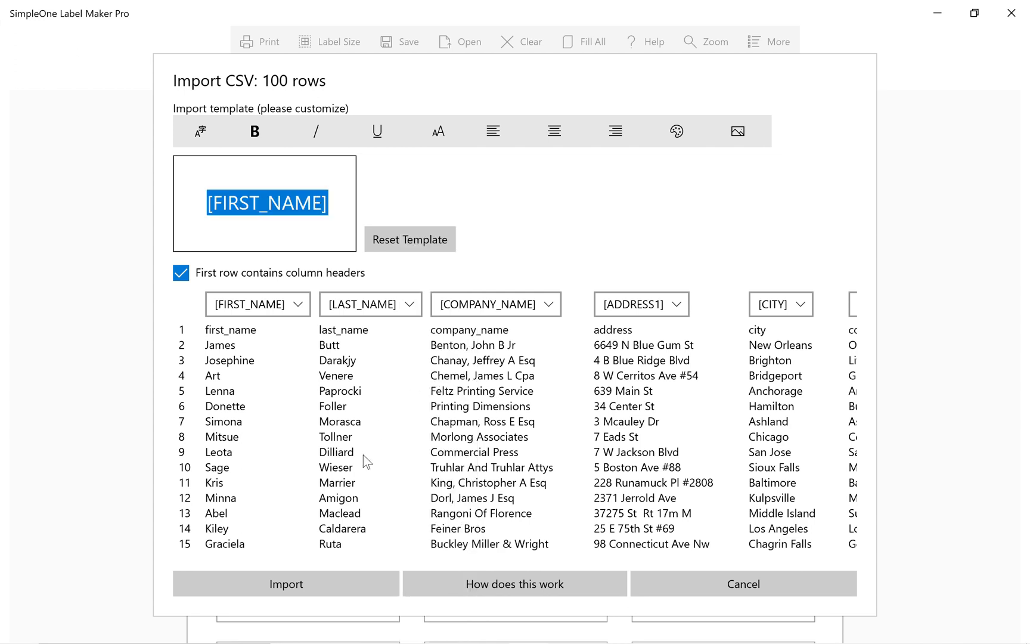
{"action": "left_click", "coordinate": [329, 203]}
{"action": "type", "text": "["}
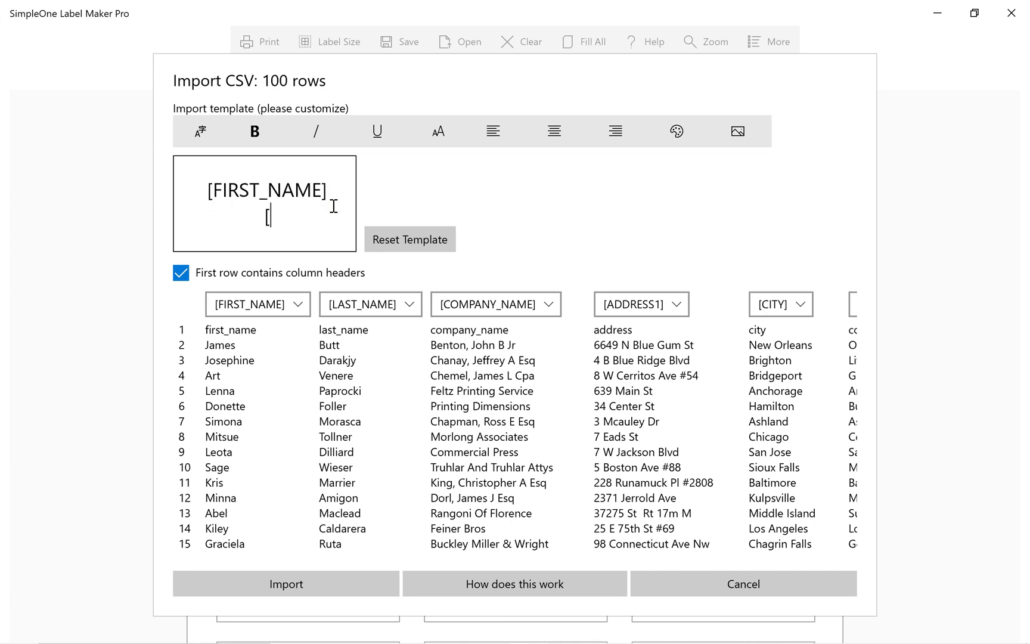
{"action": "type", "text": "#]"}
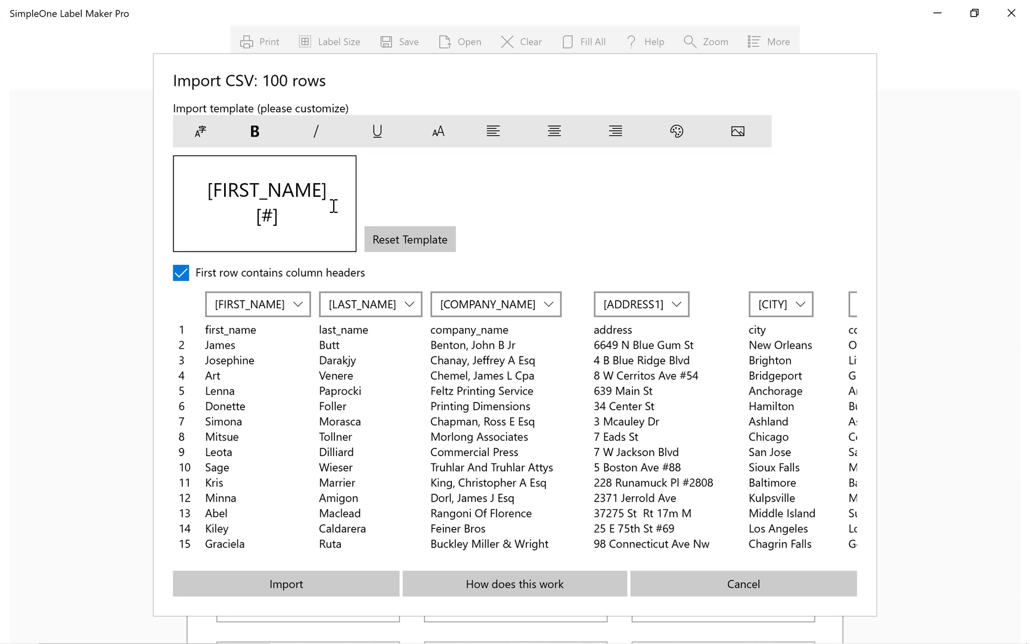
{"action": "mouse_move", "coordinate": [341, 561]}
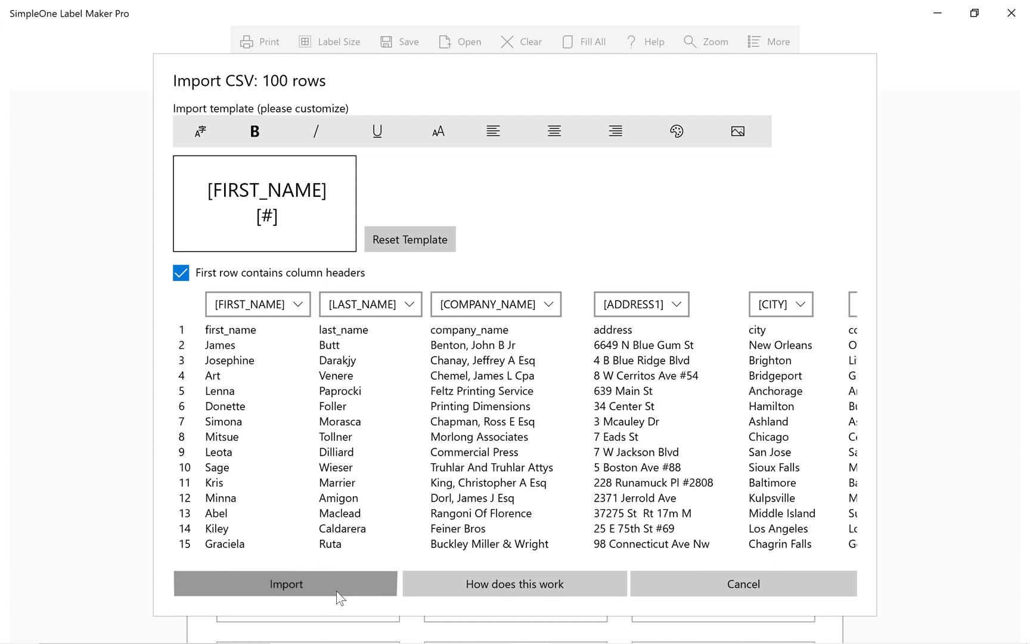
{"action": "left_click", "coordinate": [285, 584]}
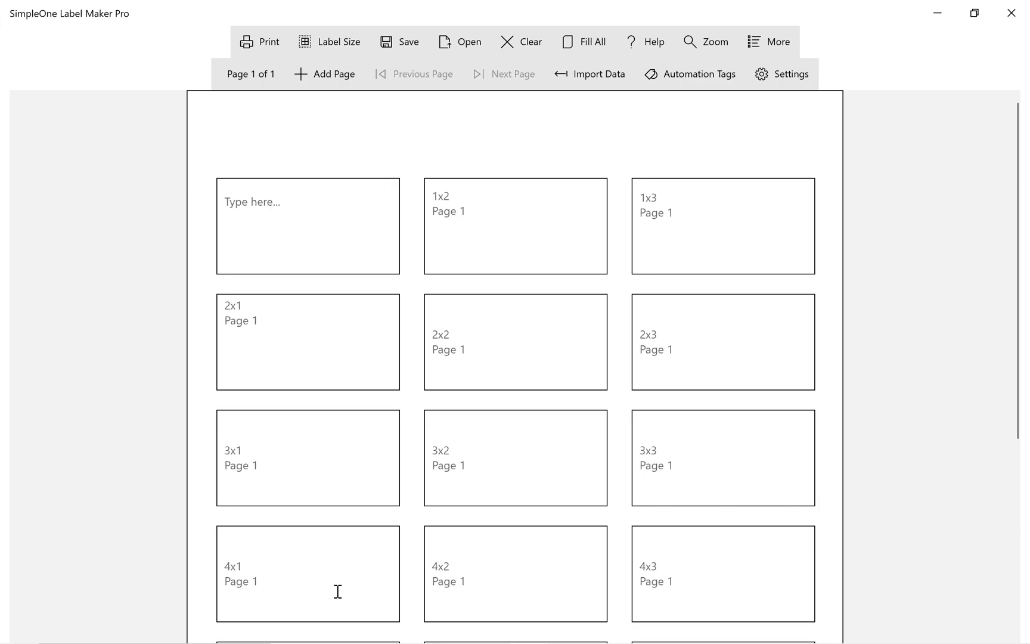
Dismiss the import summary reporting 99 labels.
{"action": "left_click", "coordinate": [597, 73]}
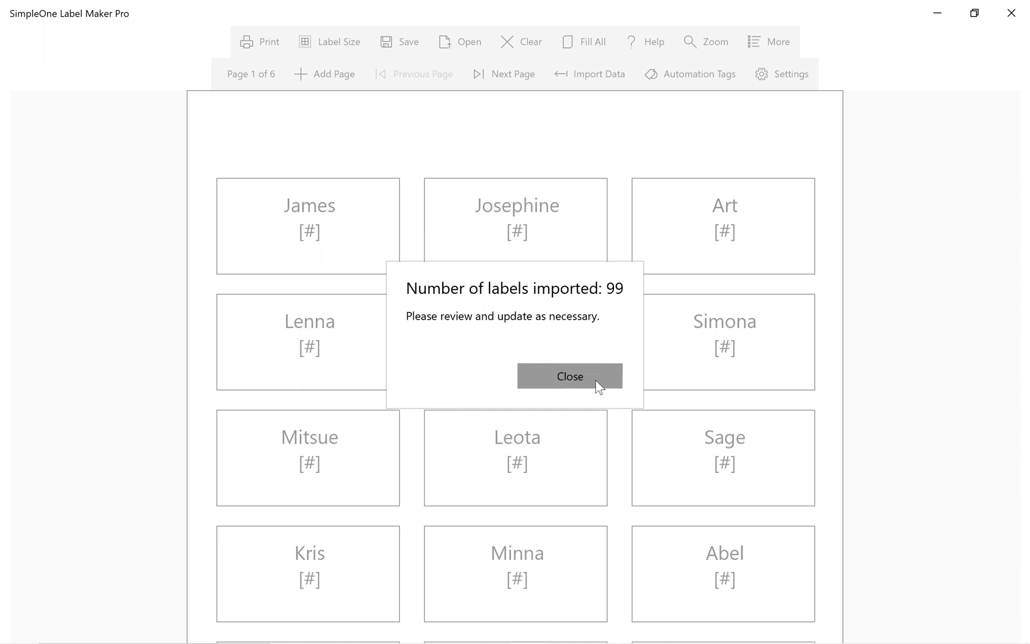
{"action": "left_click", "coordinate": [569, 376]}
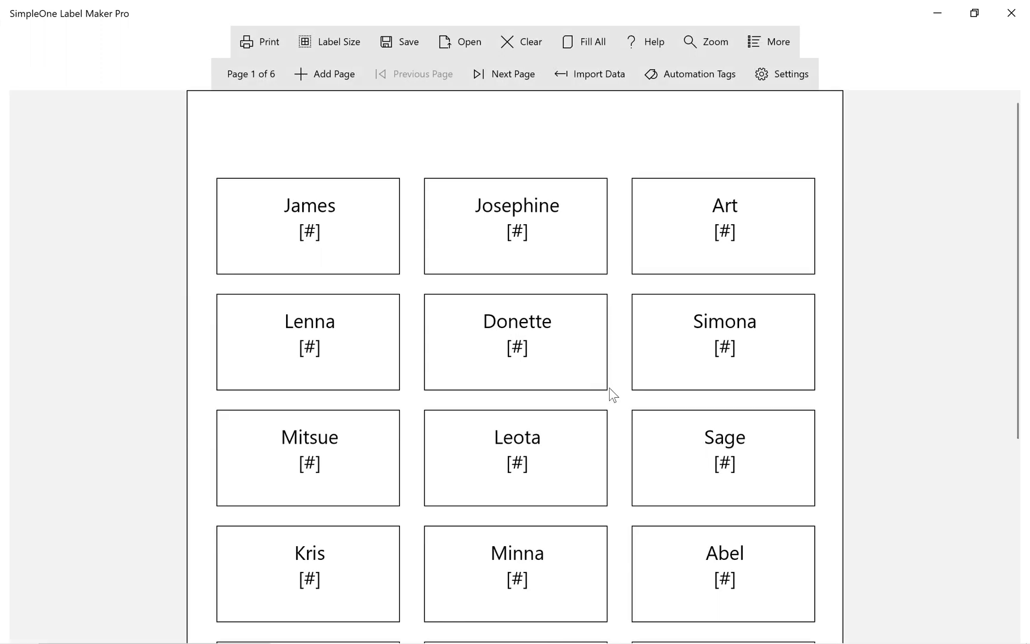
{"action": "scroll", "scroll_direction": "down", "scroll_amount": 3}
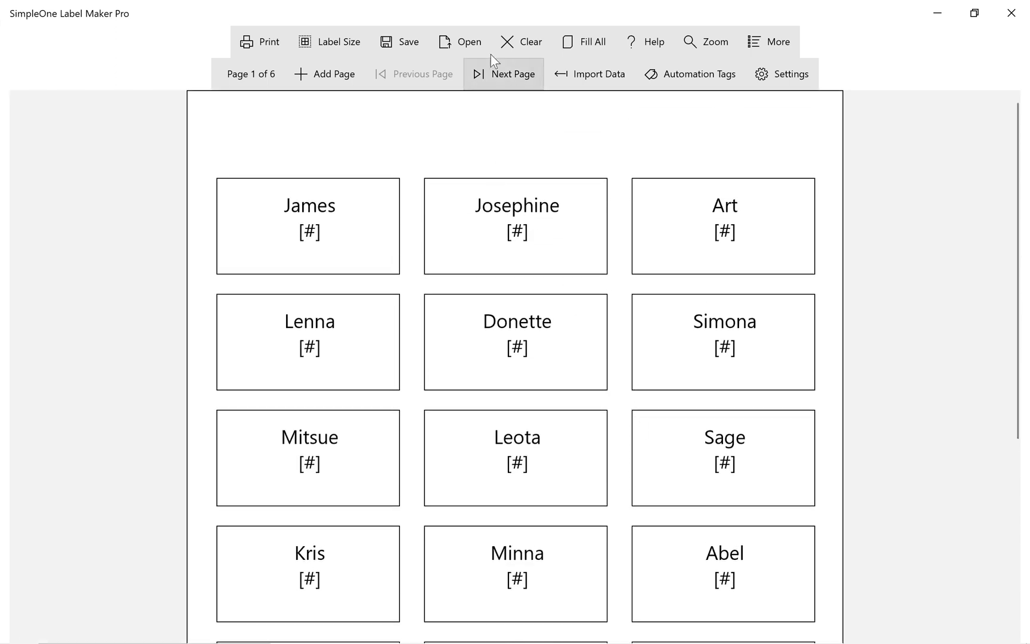
Browse page 2 of the name labels, then return to Page 1 of 6.
{"action": "left_click", "coordinate": [513, 73]}
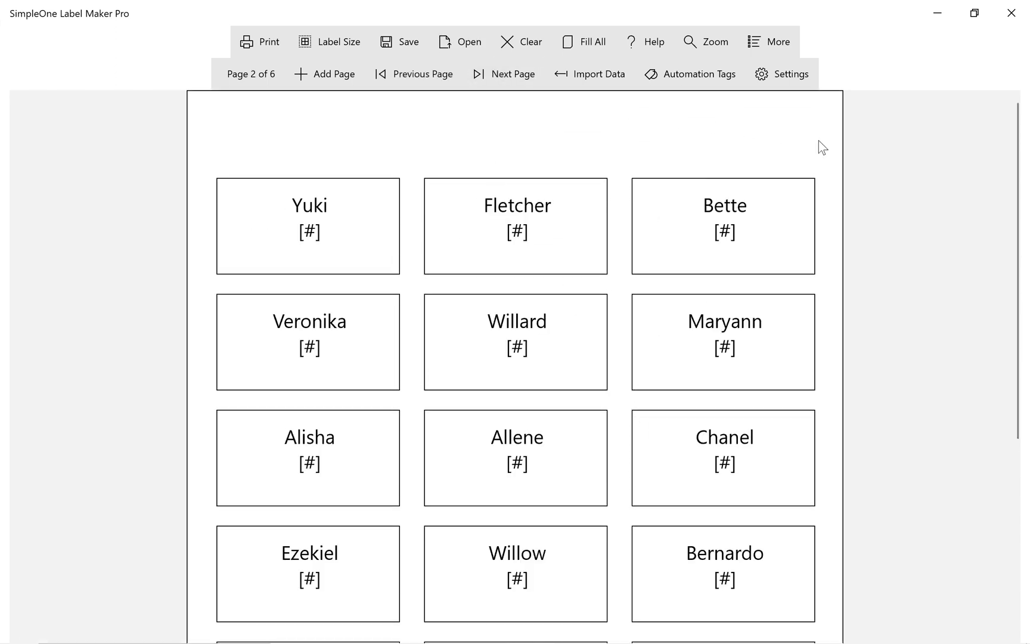
{"action": "scroll", "scroll_direction": "down", "scroll_amount": 3}
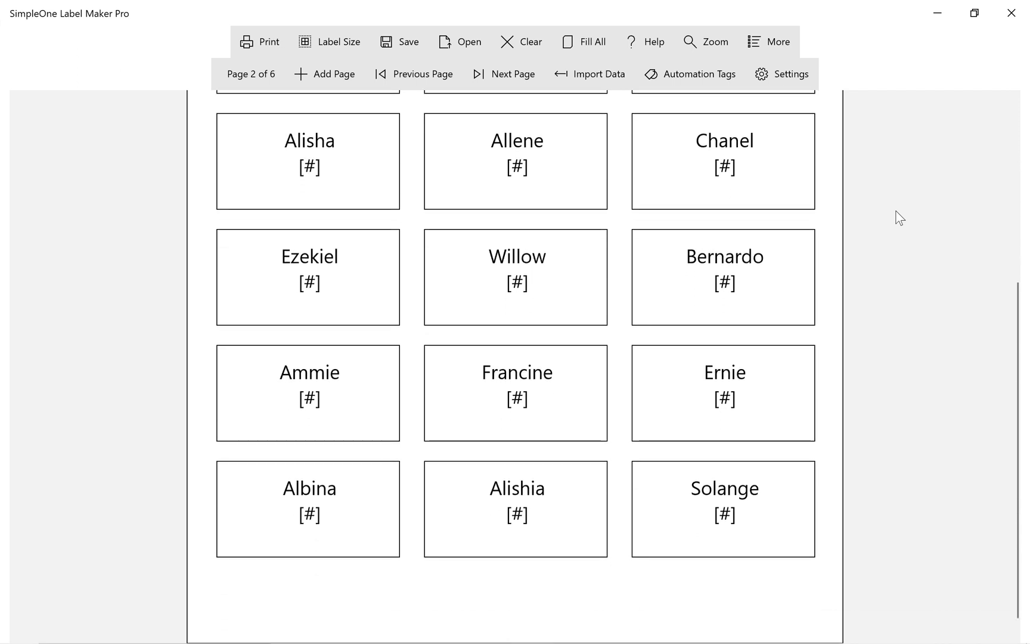
{"action": "scroll", "scroll_direction": "up", "scroll_amount": 3}
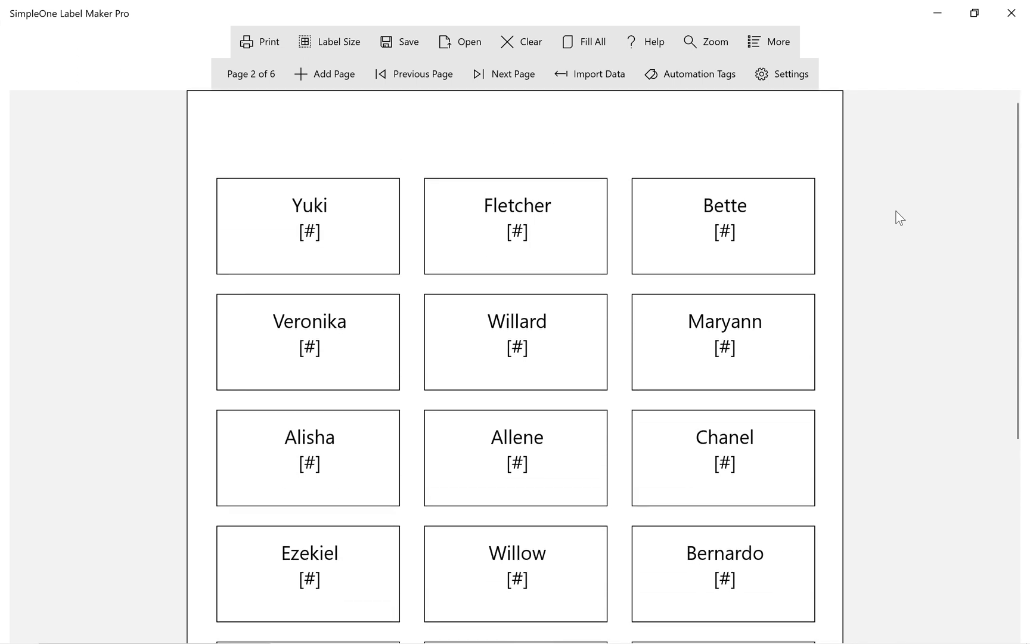
{"action": "mouse_move", "coordinate": [666, 130]}
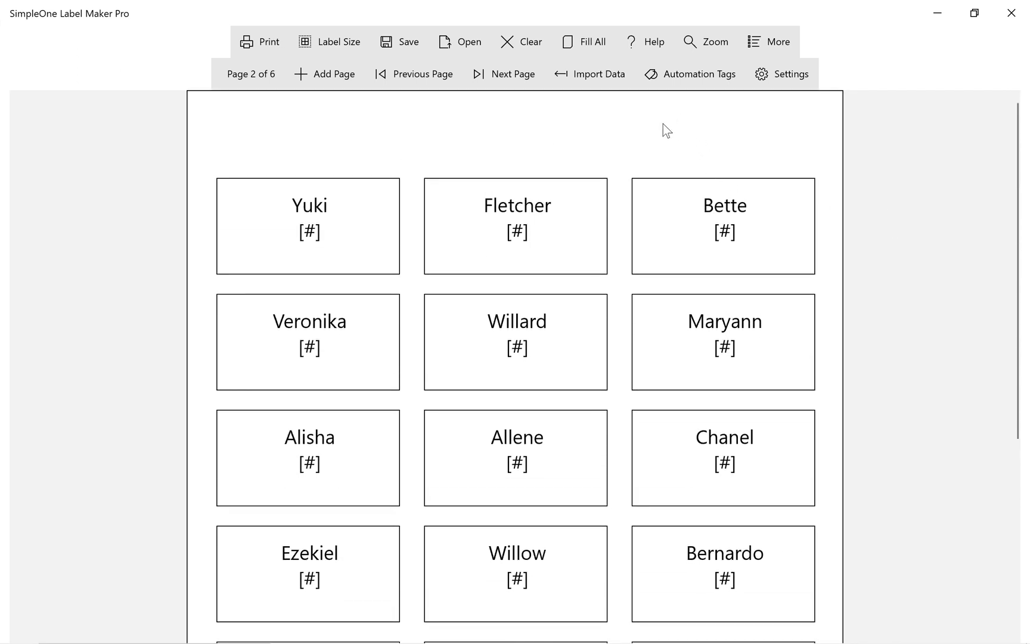
{"action": "left_click", "coordinate": [415, 73]}
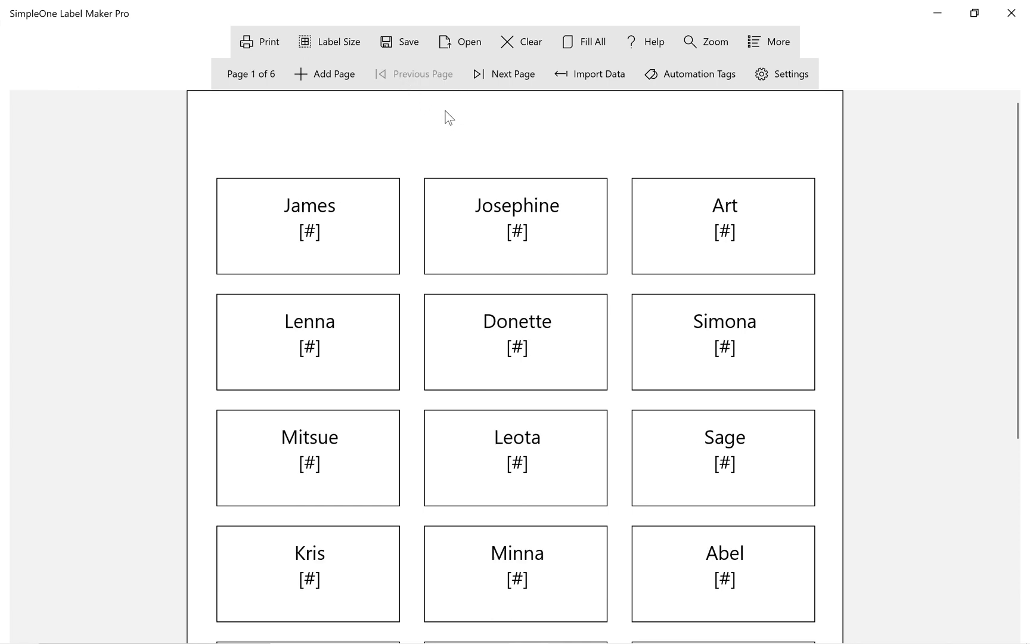
{"action": "mouse_move", "coordinate": [697, 74]}
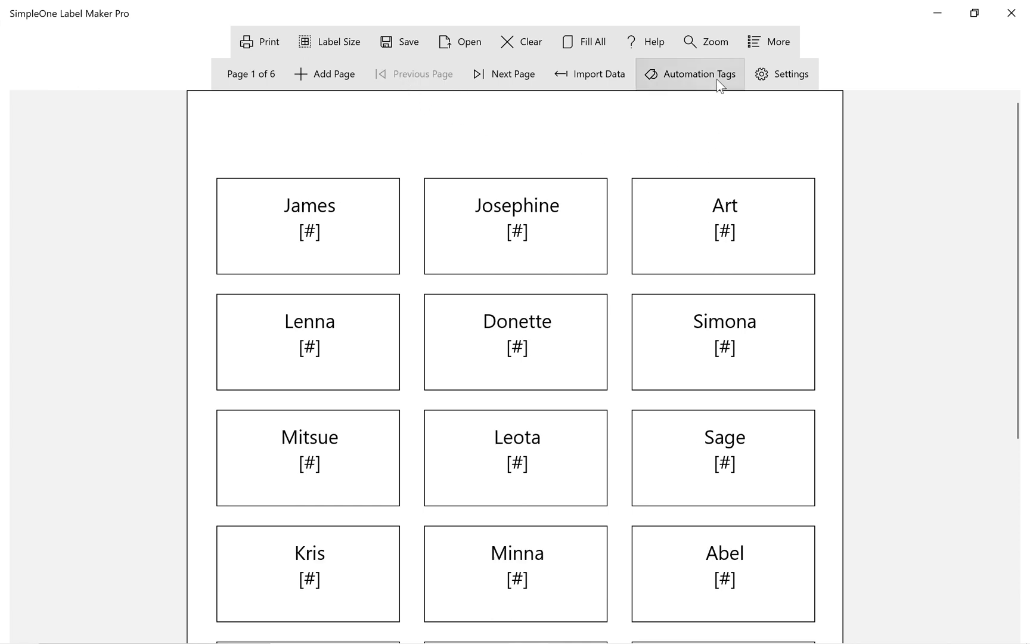
Render automation tags to number every label, then advance to Page 3 of 6.
{"action": "left_click", "coordinate": [690, 74]}
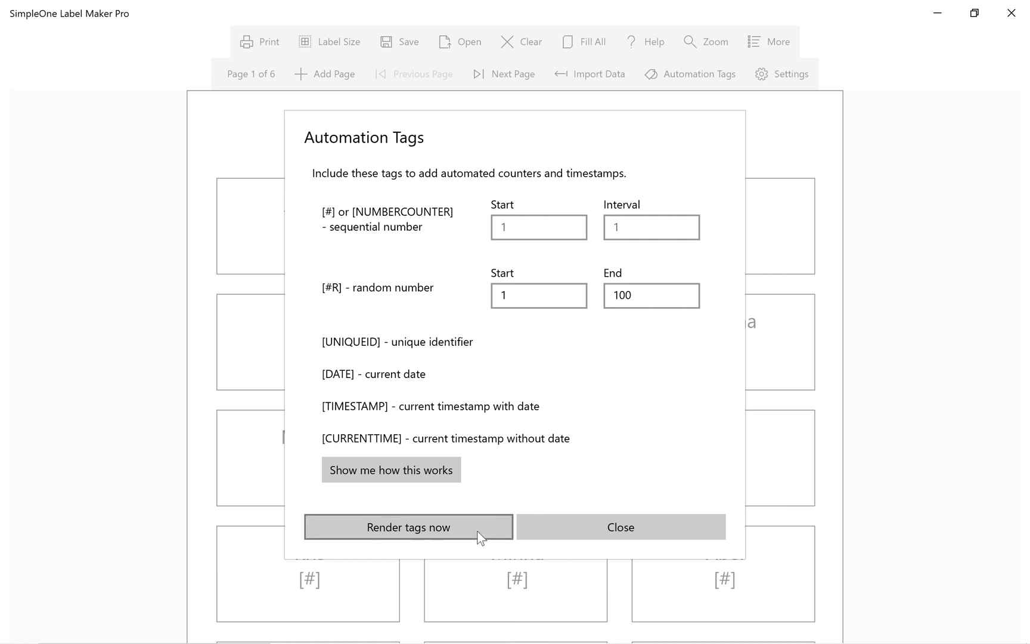
{"action": "left_click", "coordinate": [621, 526]}
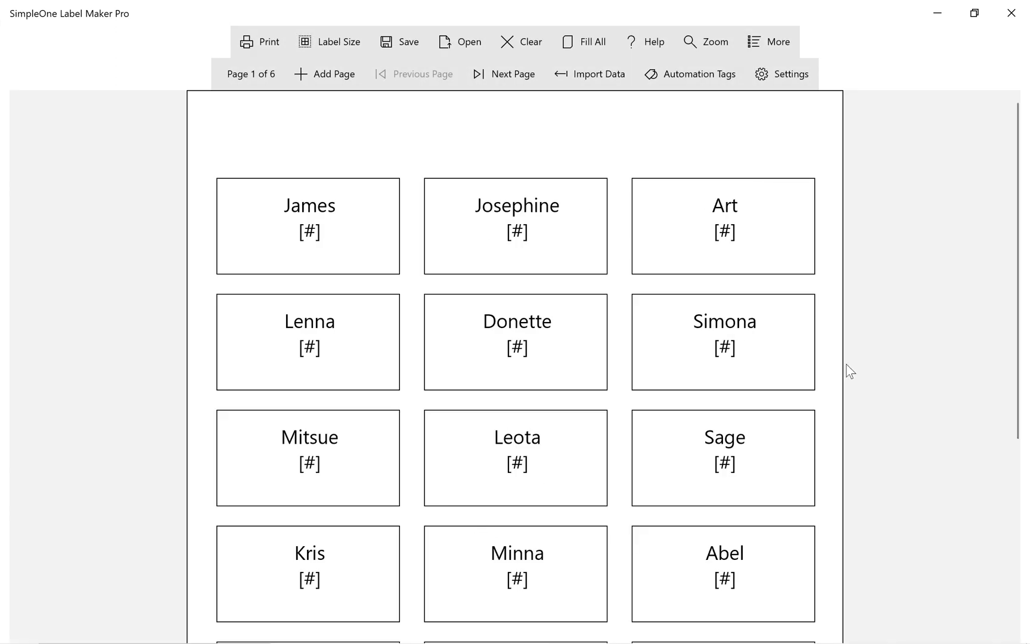
{"action": "left_click", "coordinate": [584, 41]}
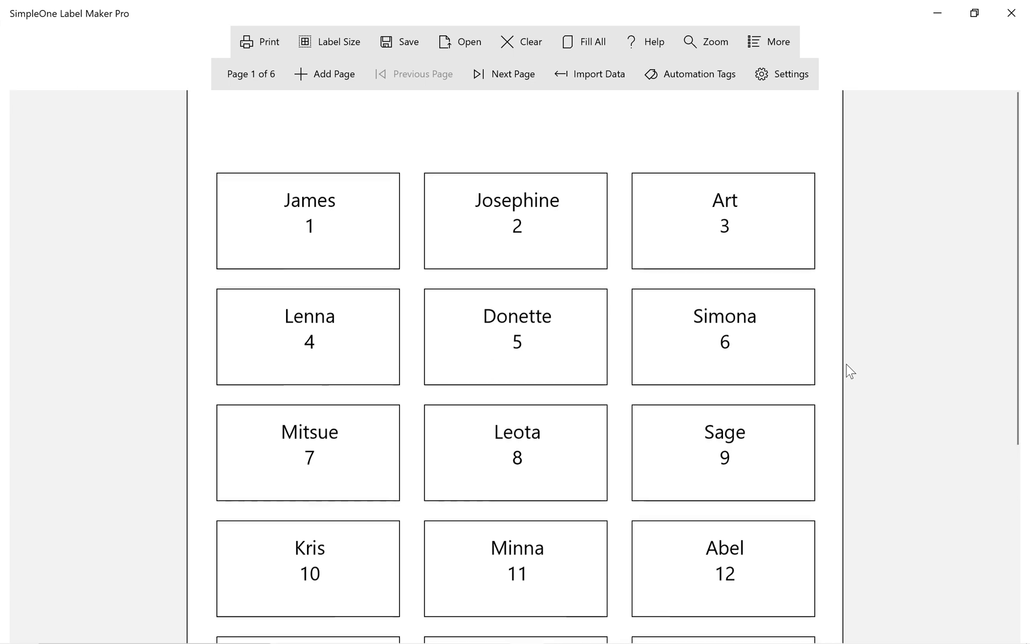
{"action": "left_click", "coordinate": [513, 73]}
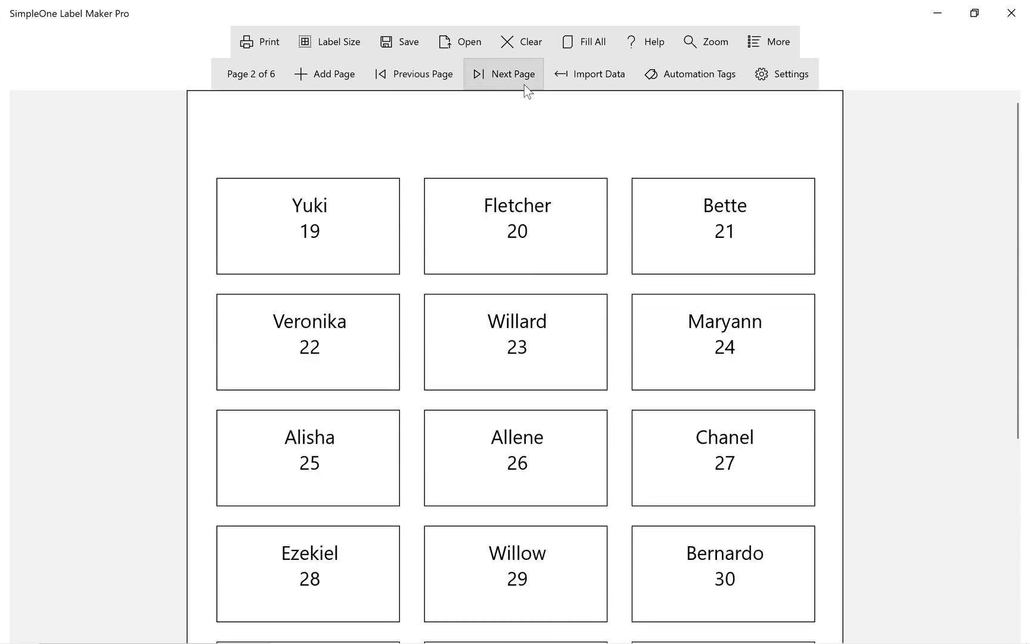
{"action": "left_click", "coordinate": [514, 74]}
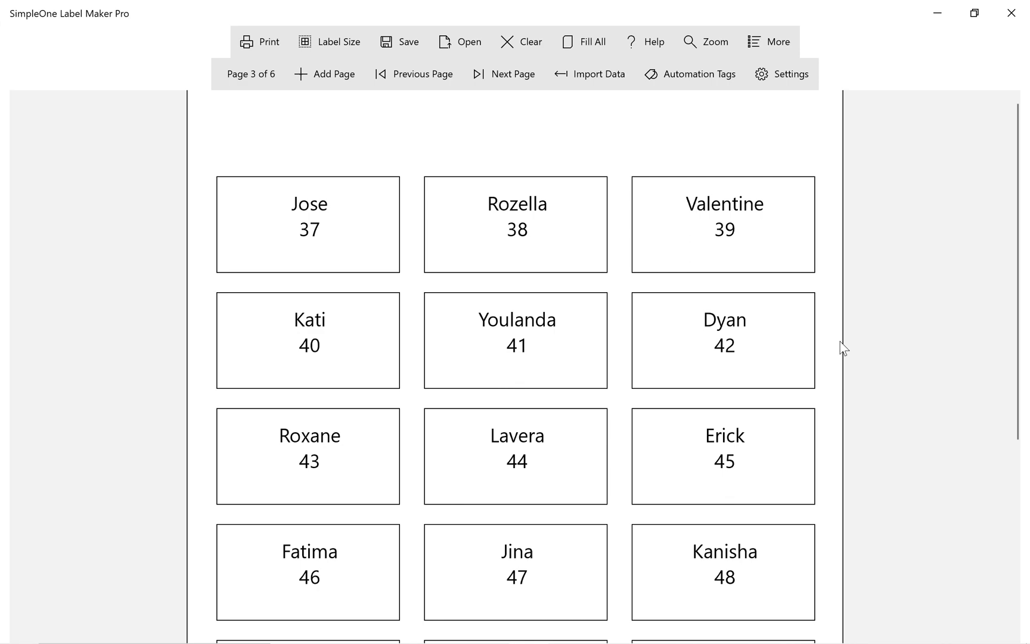
Preview the six pages of numbered labels and print them, after abandoning a first attempt.
{"action": "left_click", "coordinate": [268, 41]}
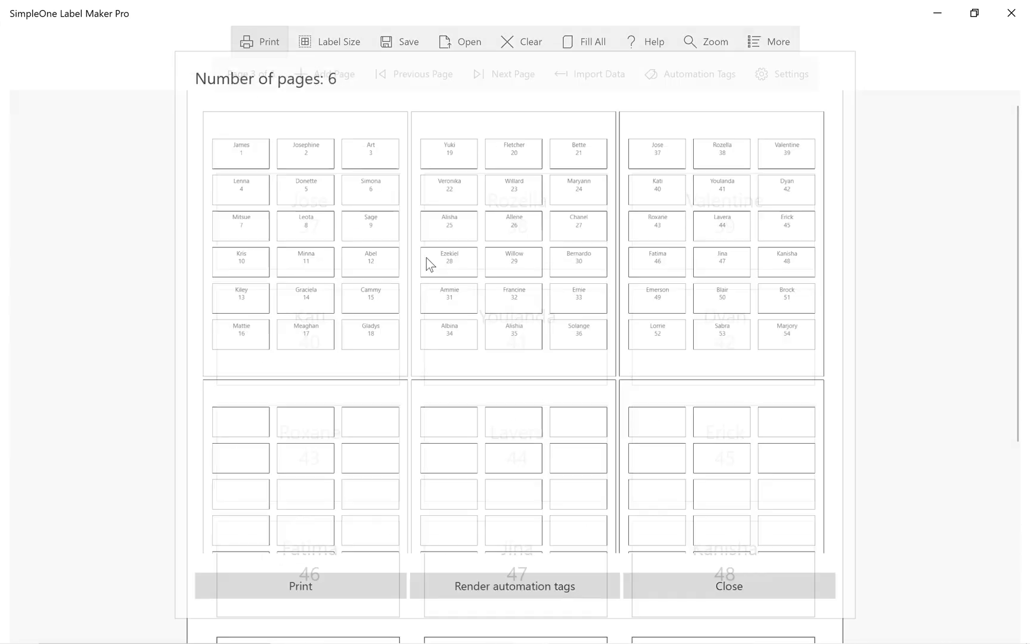
{"action": "scroll", "scroll_direction": "down", "scroll_amount": 3}
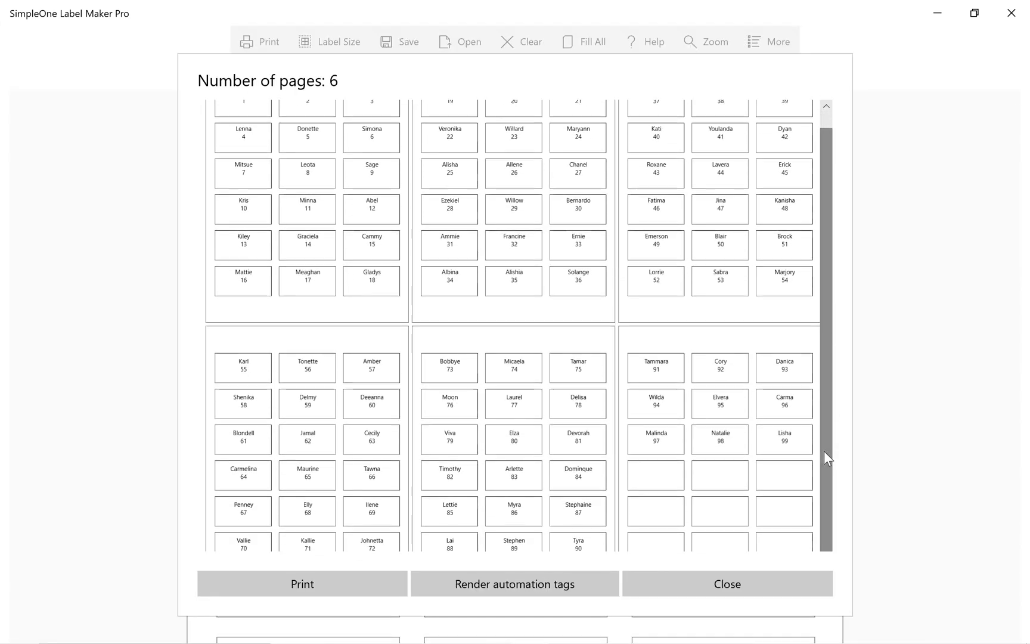
{"action": "scroll", "scroll_direction": "up", "scroll_amount": 3}
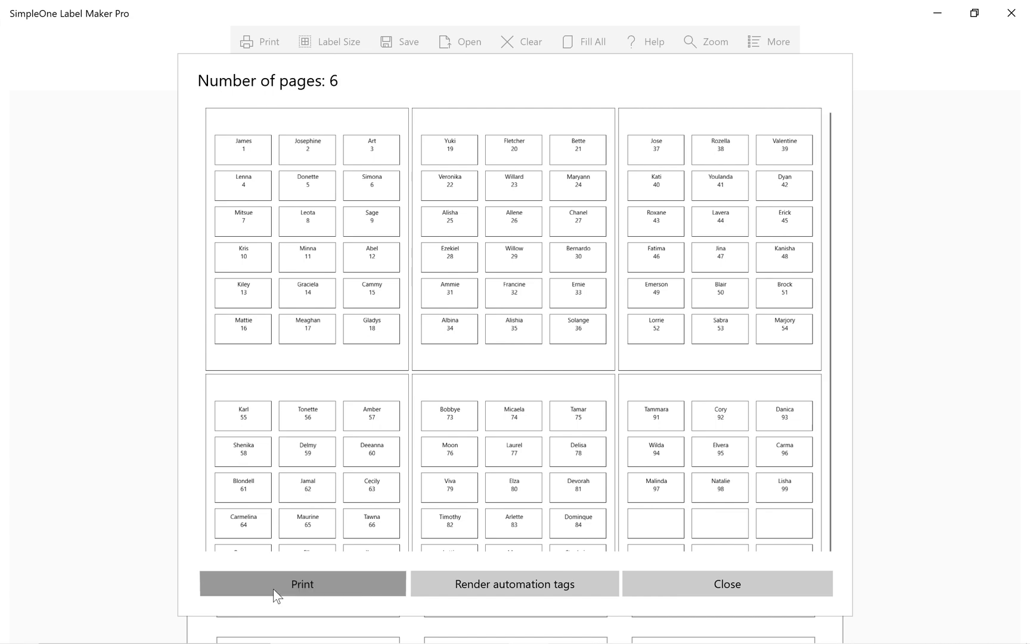
{"action": "left_click", "coordinate": [301, 584]}
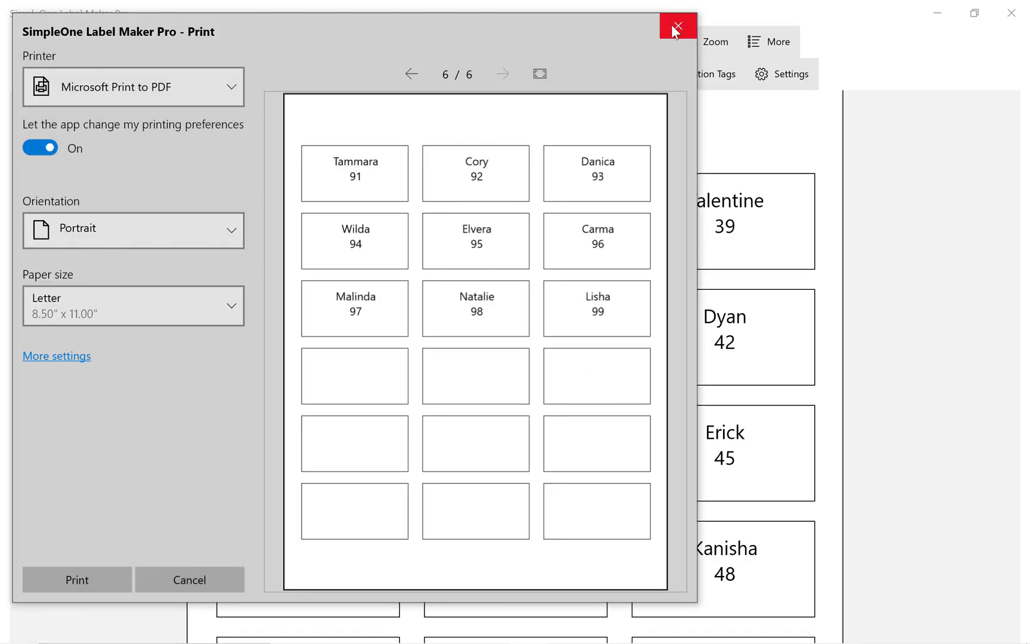
{"action": "left_click", "coordinate": [678, 27]}
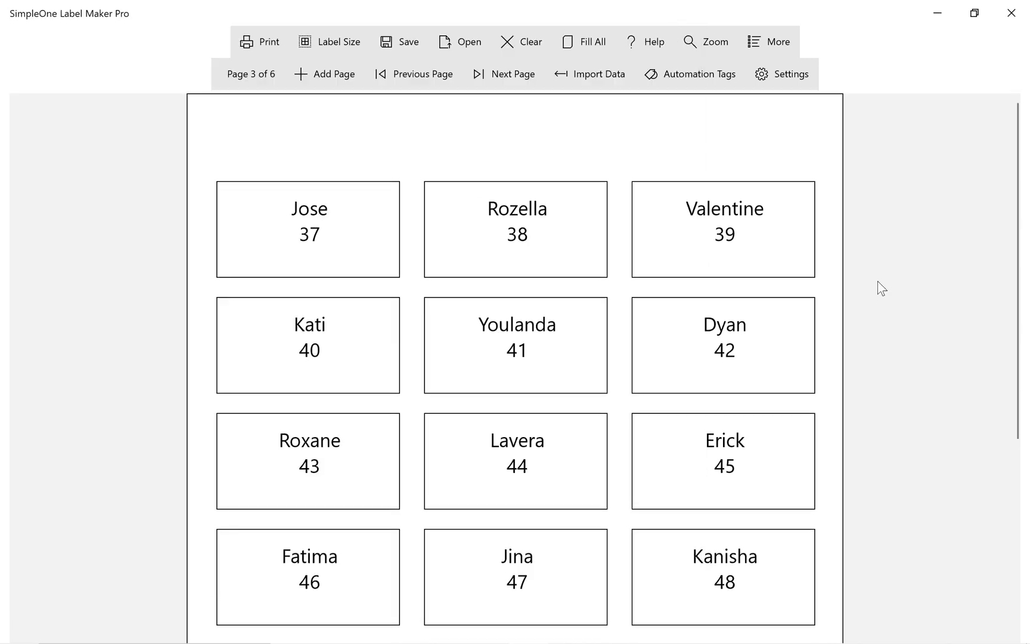
{"action": "left_click", "coordinate": [781, 74]}
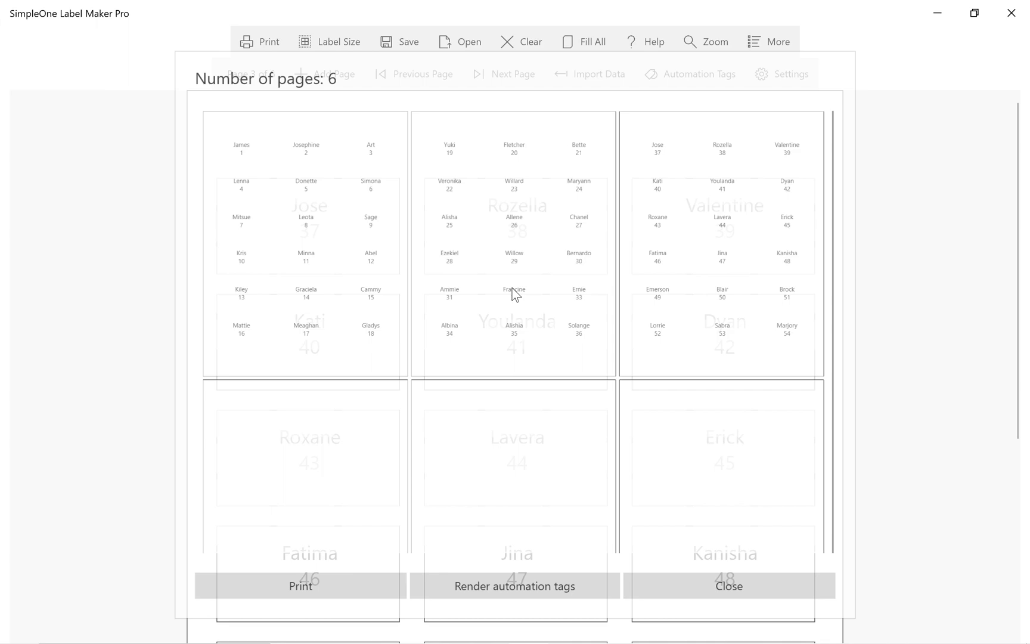
{"action": "left_click", "coordinate": [301, 585]}
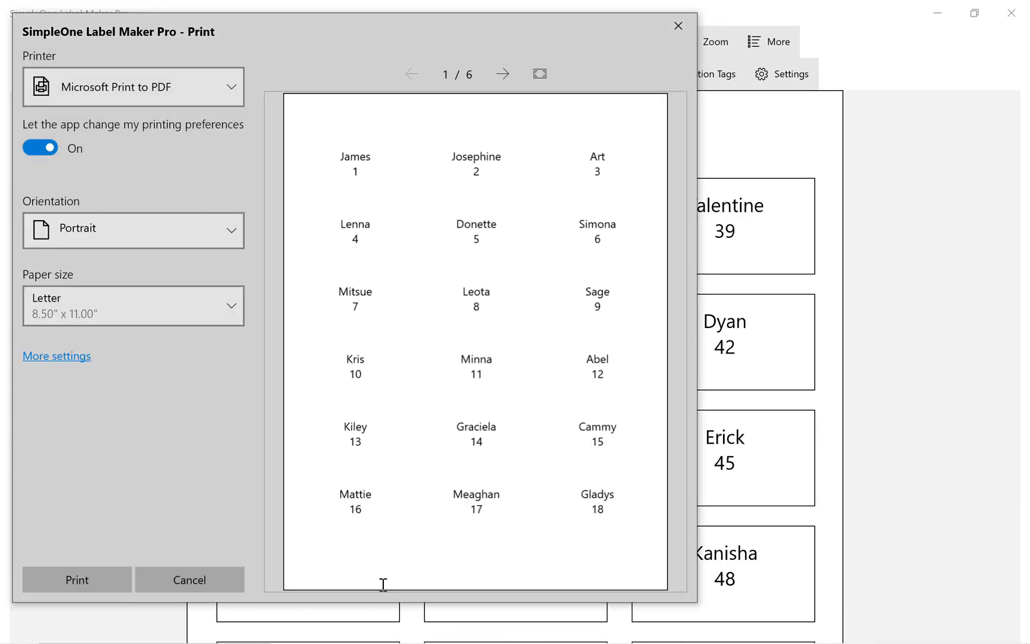